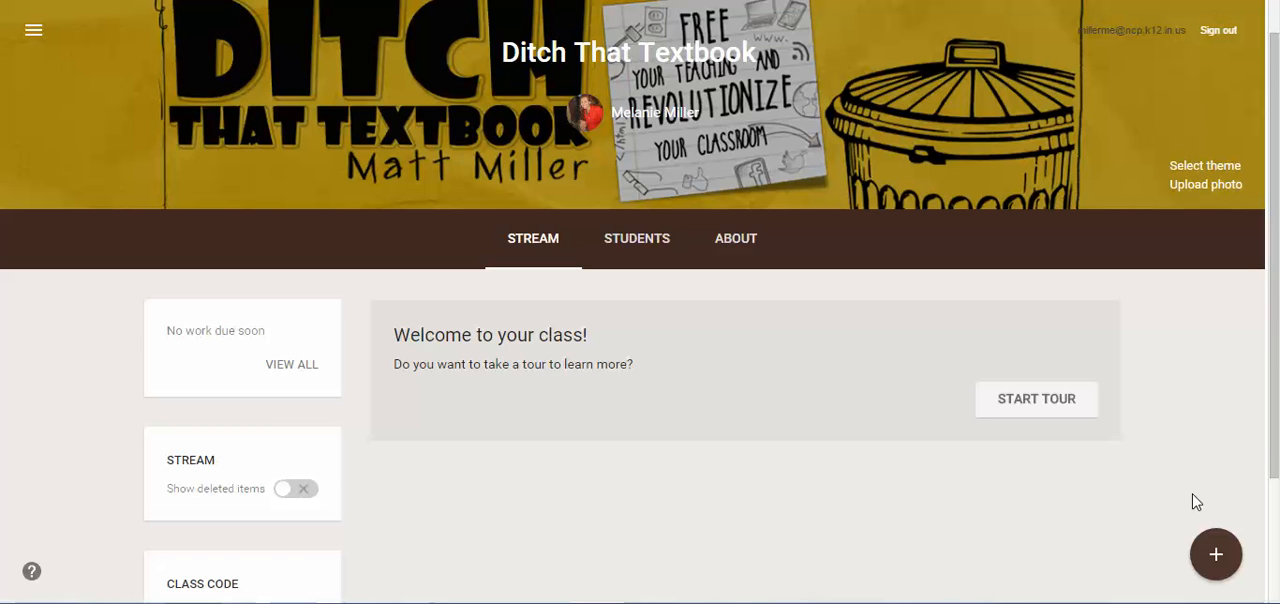
mouse_move(1186, 517)
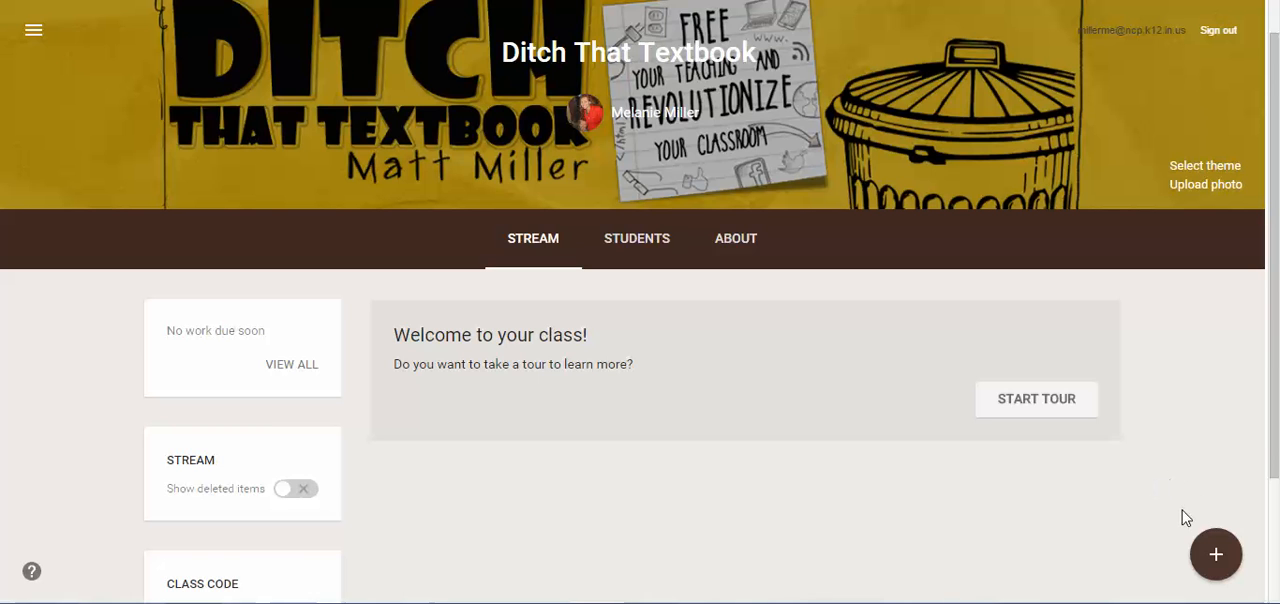
mouse_move(1206, 542)
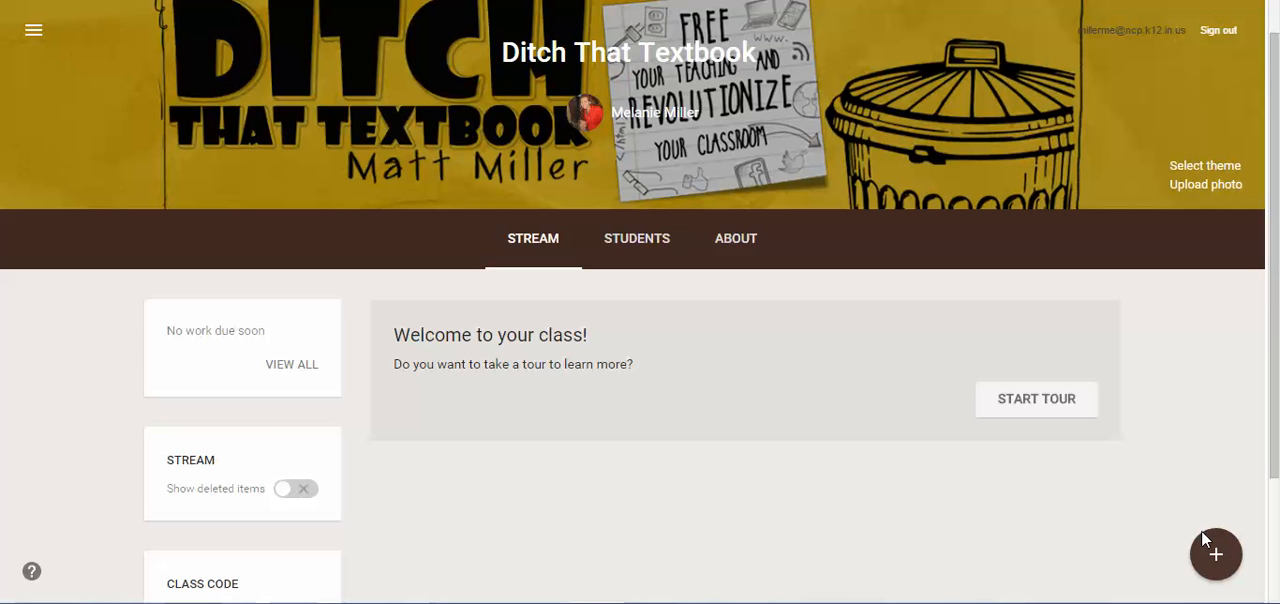
mouse_move(697, 405)
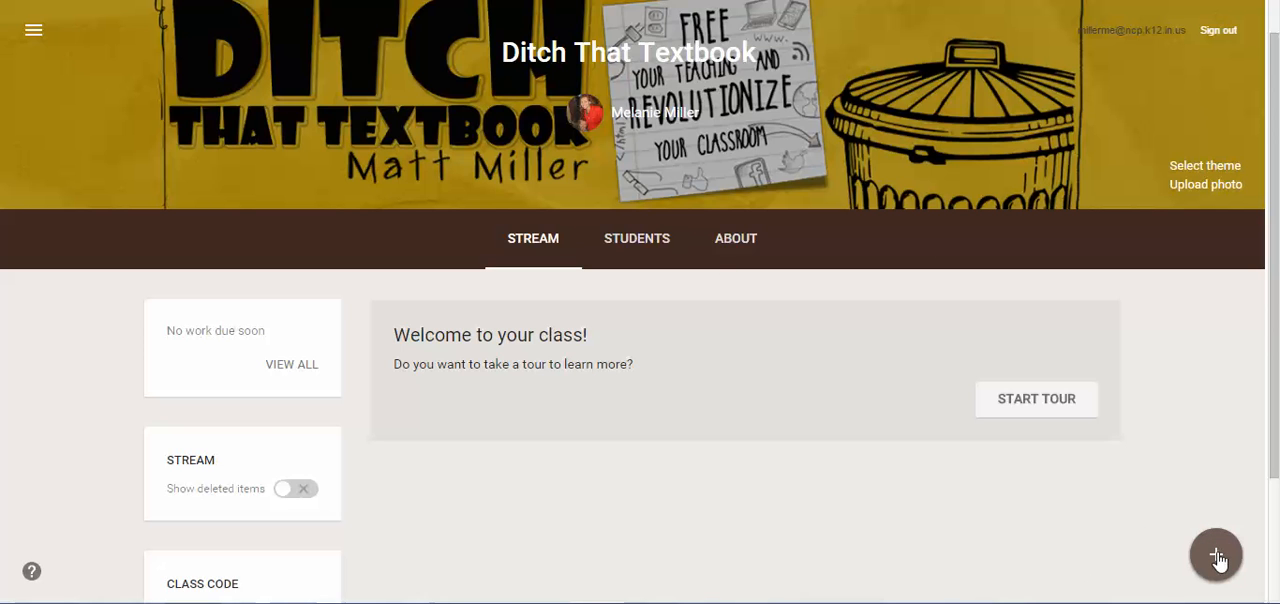
Expand the new-post menu on the class Stream page.
left_click(1216, 556)
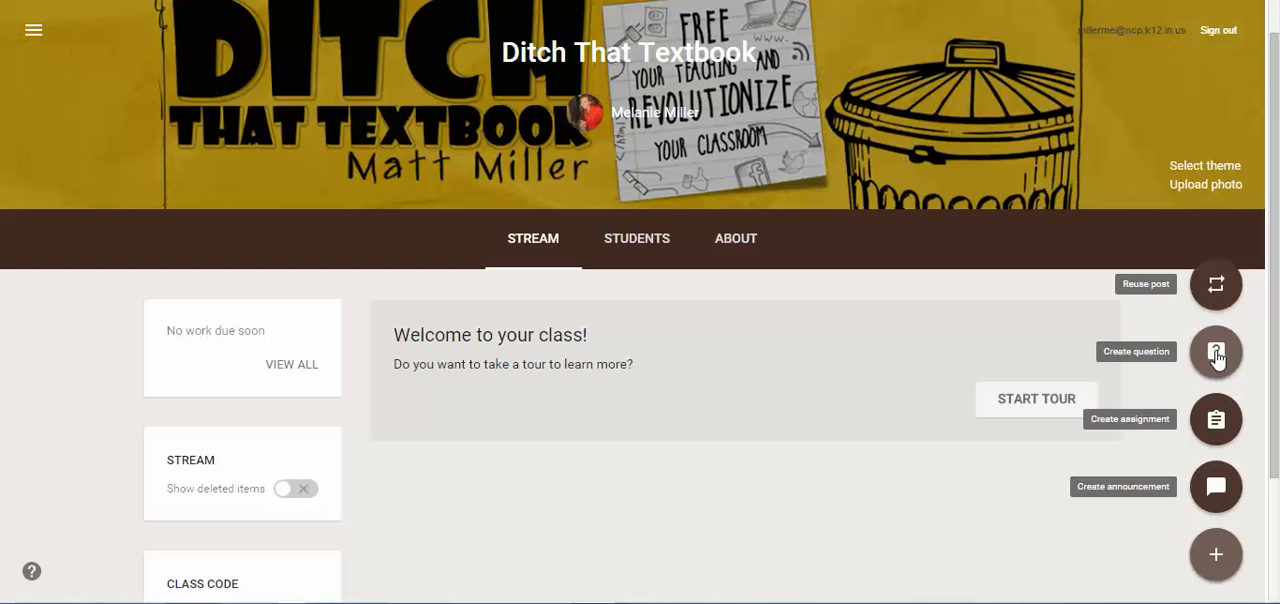
Create a question titled 'What do you remember about dolphins?' with no due date.
left_click(1215, 351)
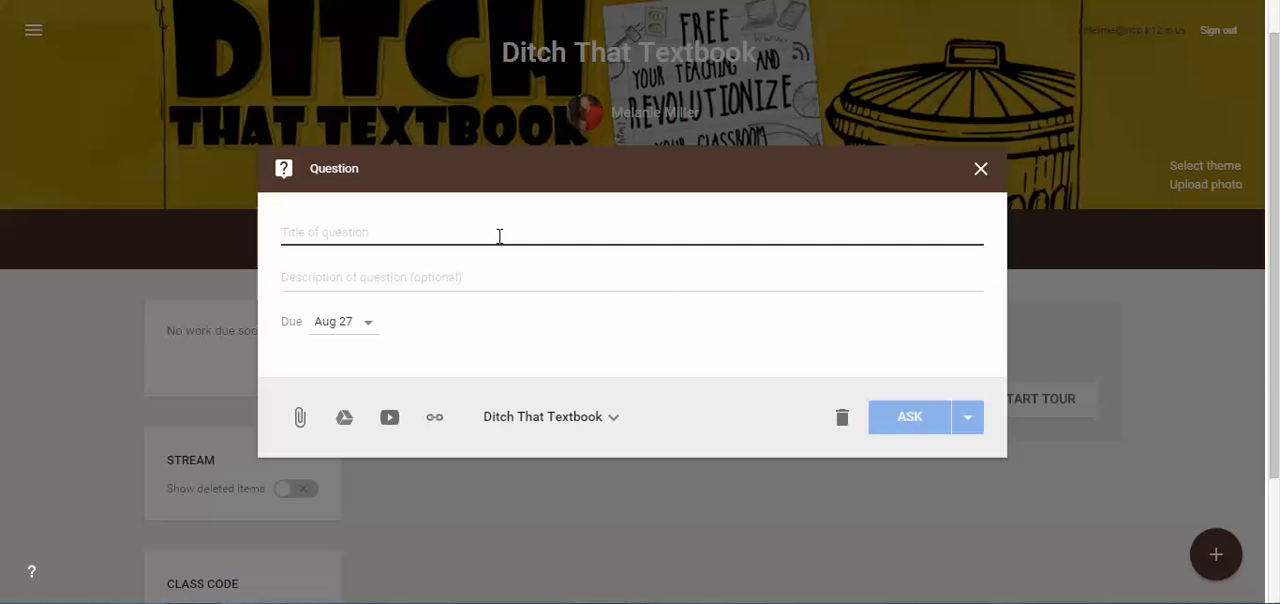
type("What do you remember about")
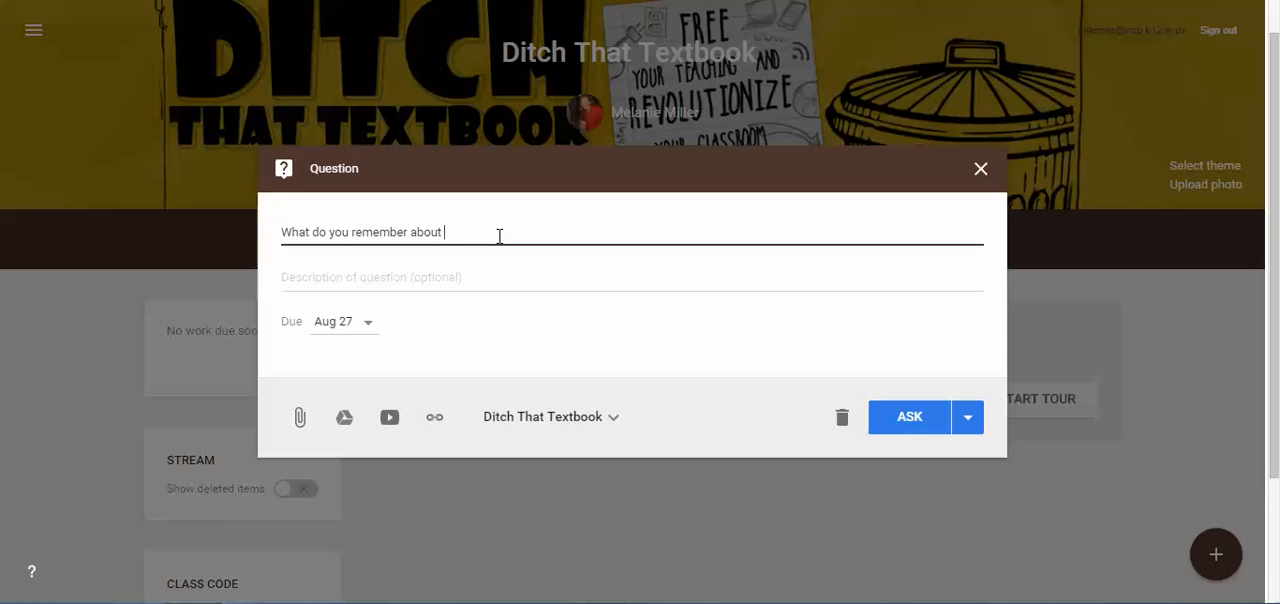
type("dolphins?")
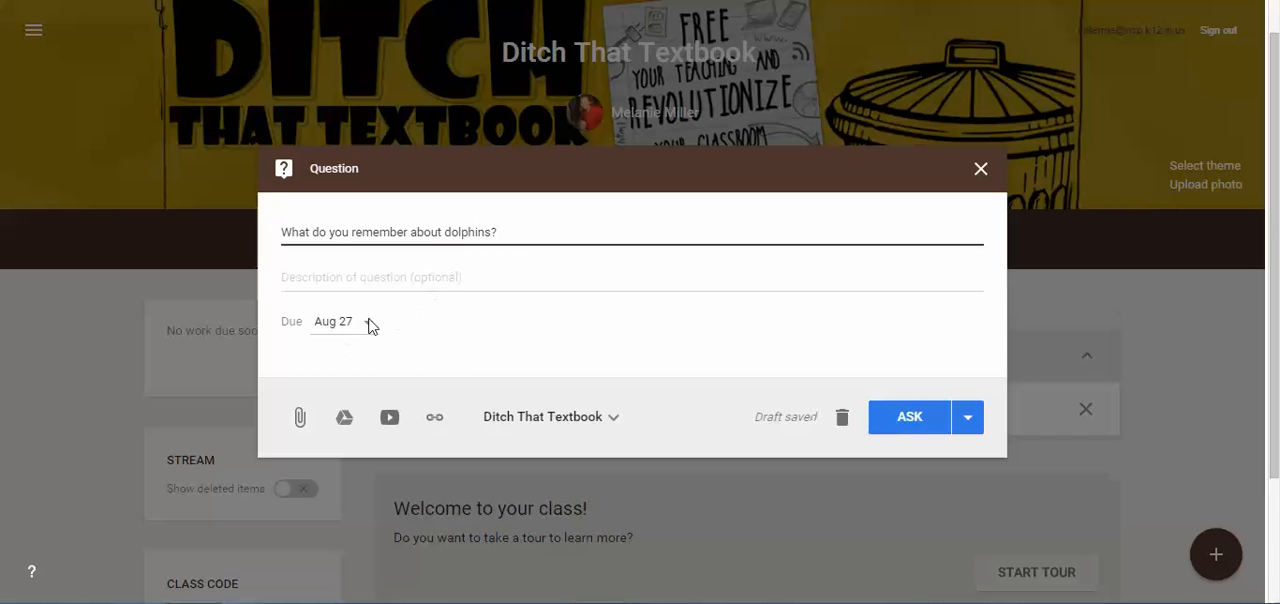
left_click(343, 321)
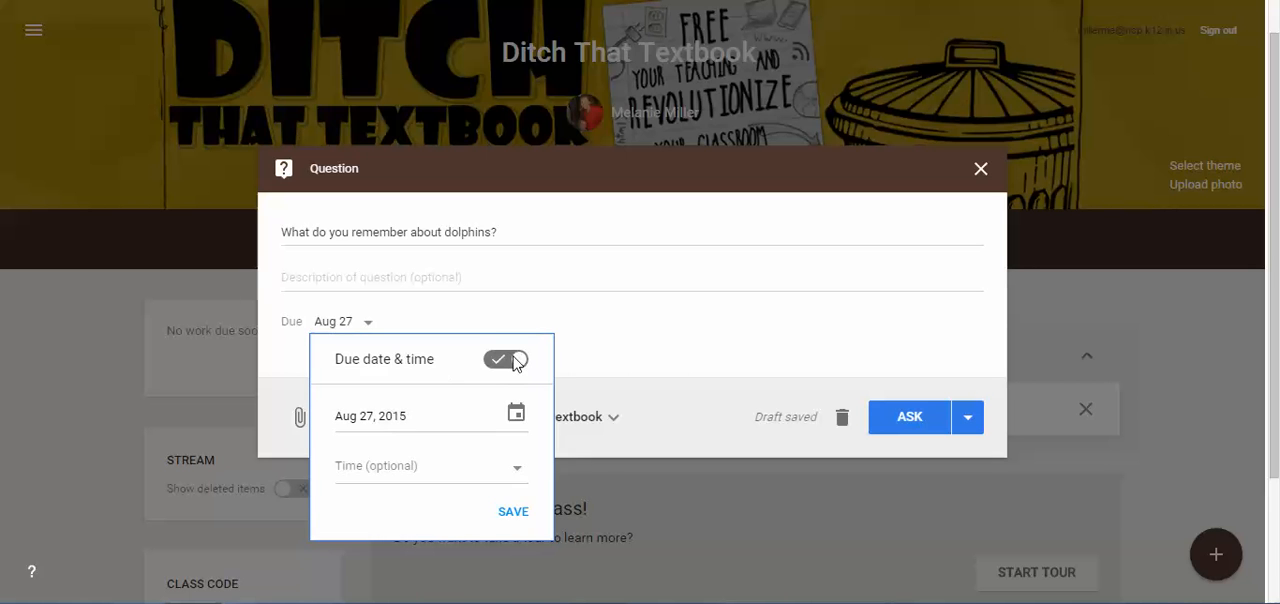
left_click(504, 359)
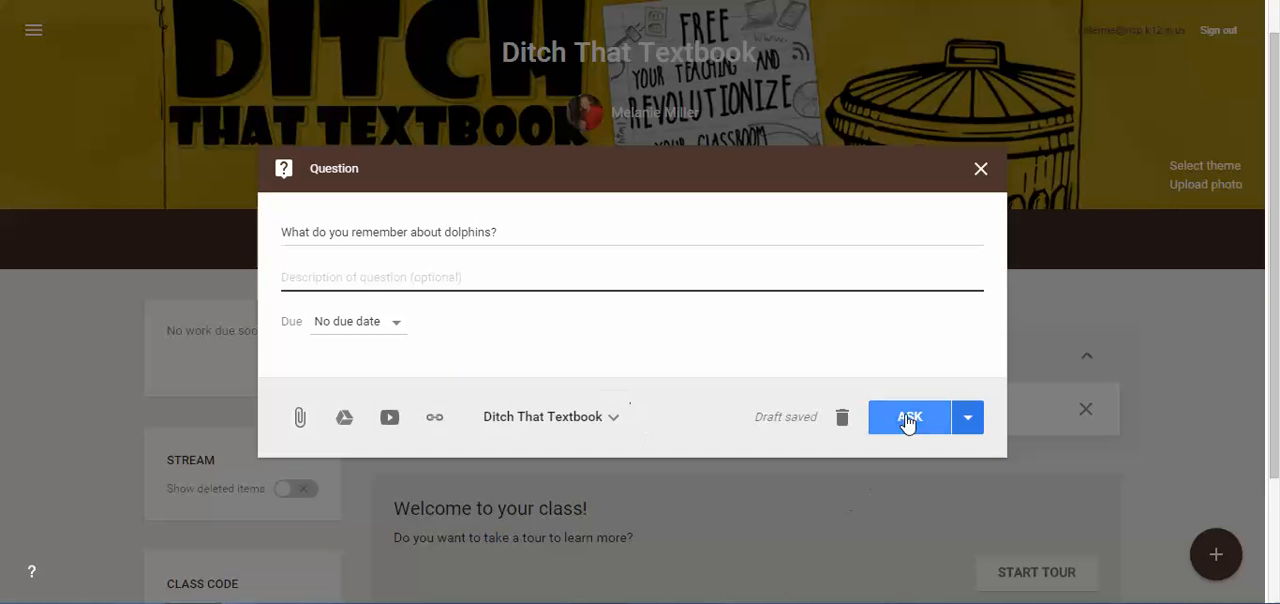
Ask the dolphins question, letting students reply to each other and edit their answers.
left_click(909, 417)
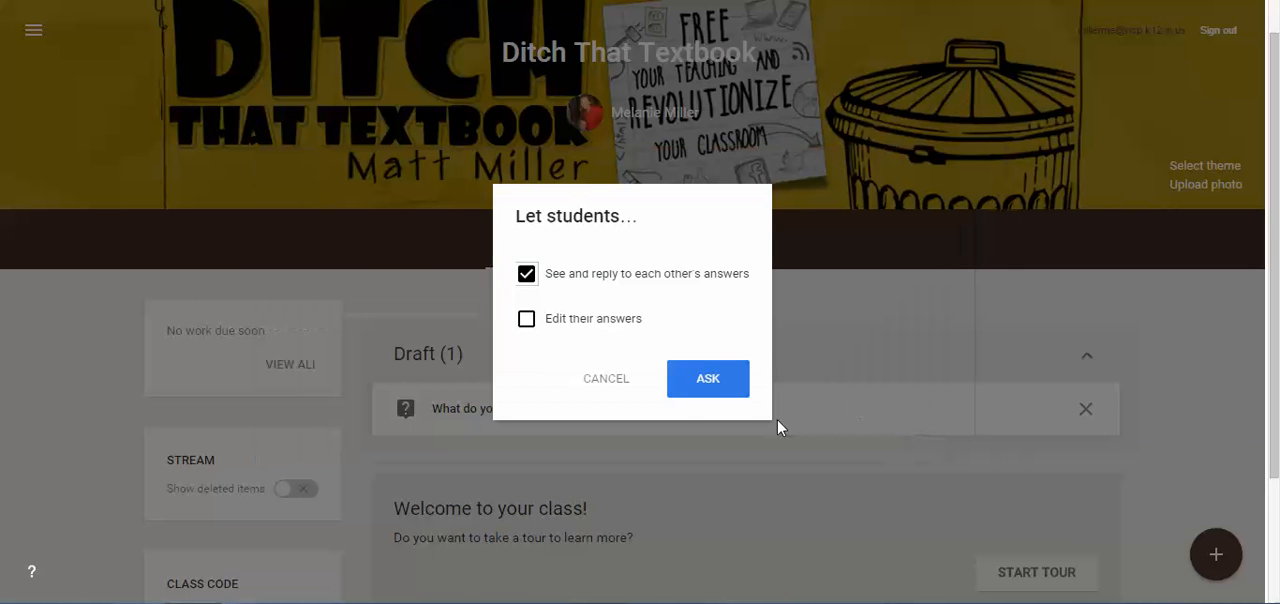
mouse_move(569, 288)
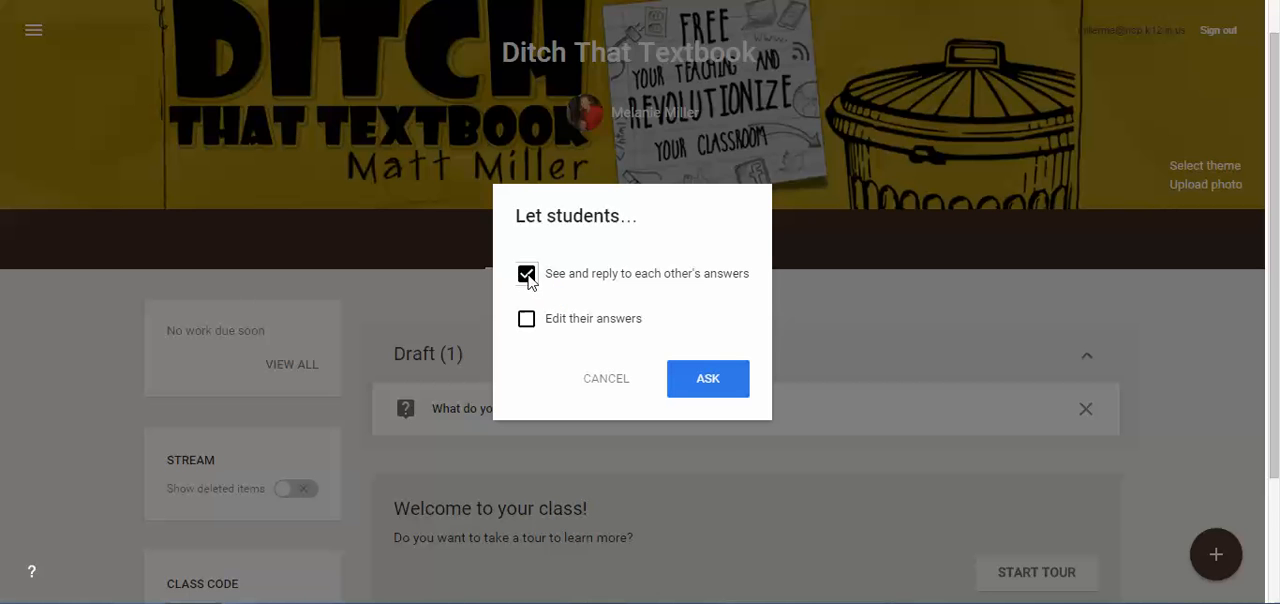
left_click(526, 318)
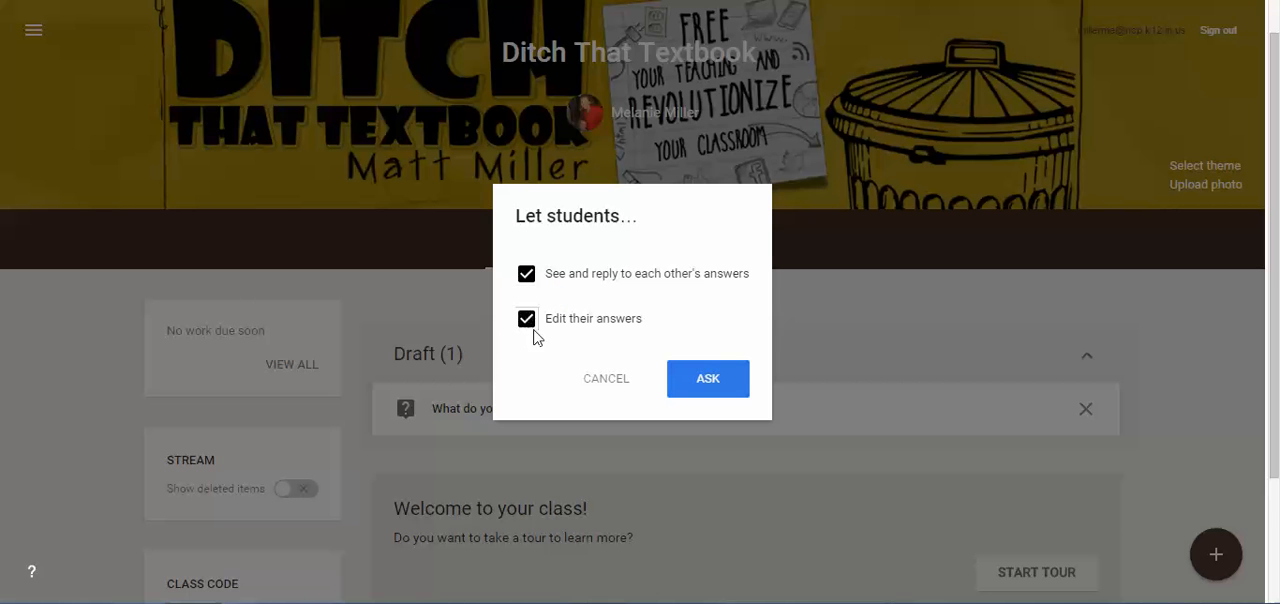
left_click(707, 378)
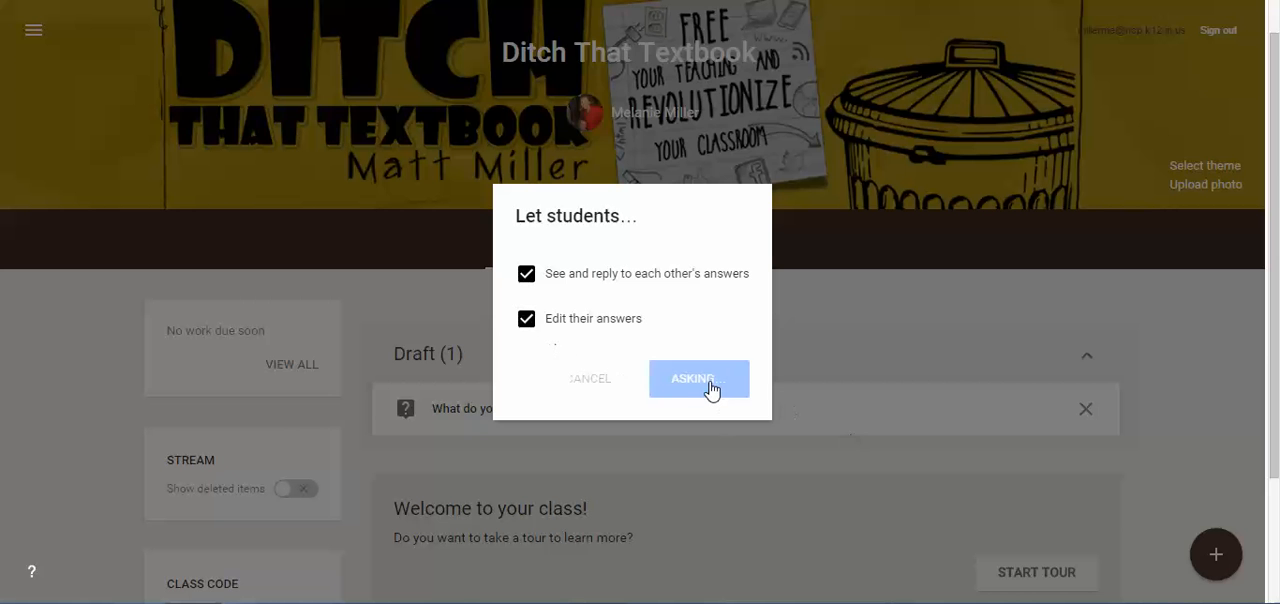
left_click(699, 379)
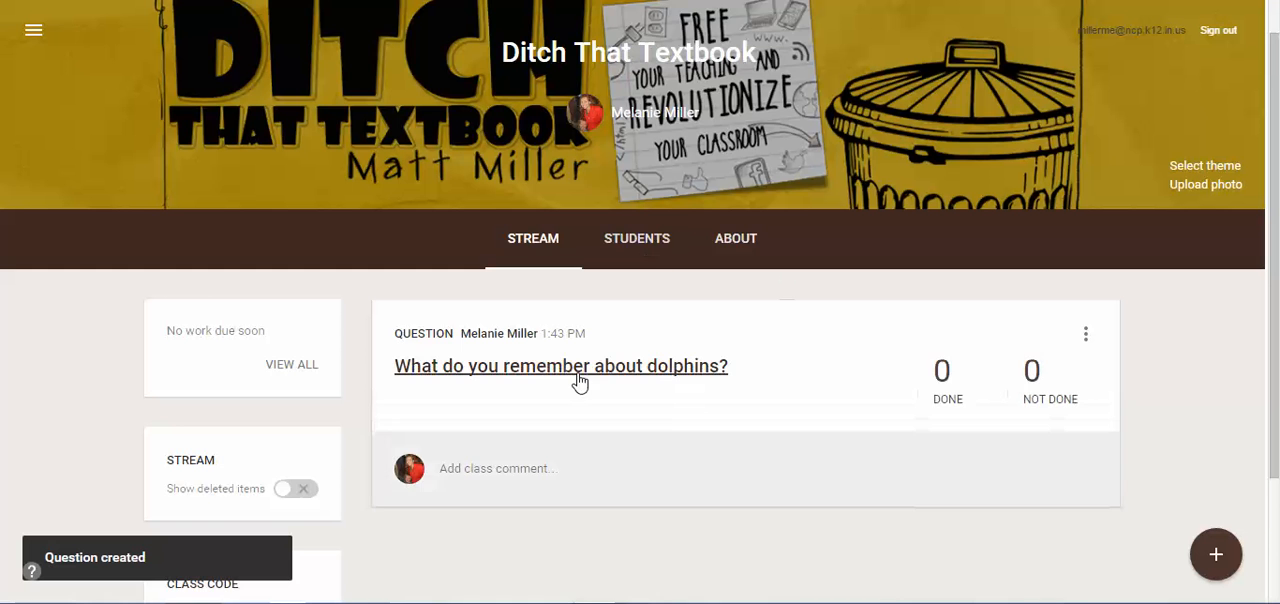
scroll("down", 3)
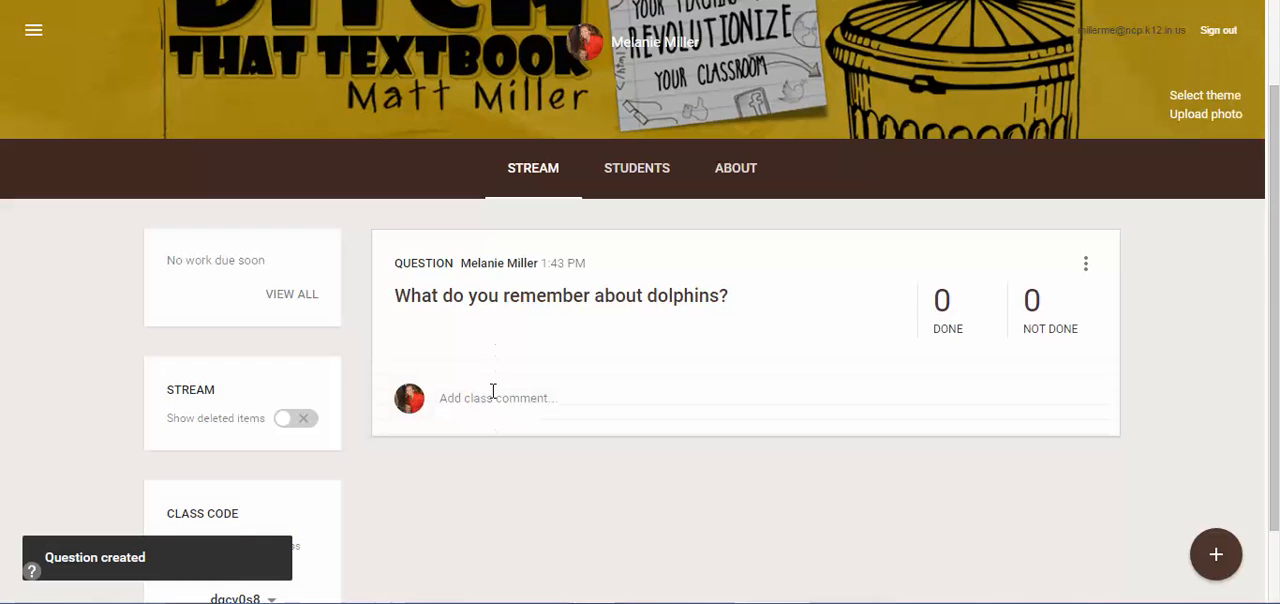